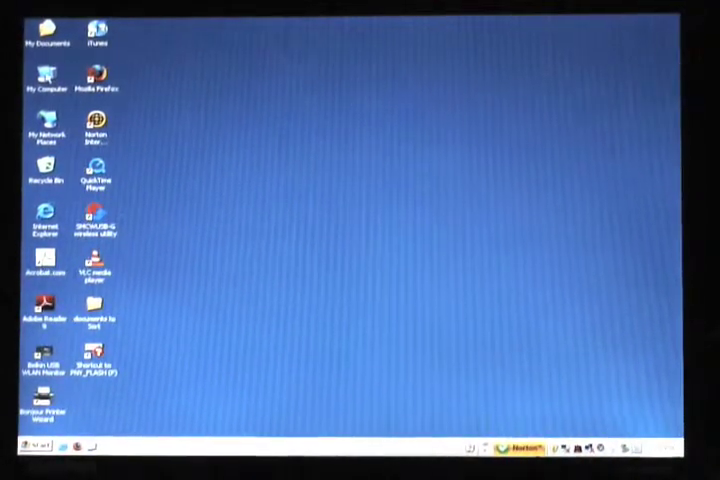
- Open My Computer from the desktop to list the drives and storage devices
{"action": "double_click", "coordinate": [44, 72]}
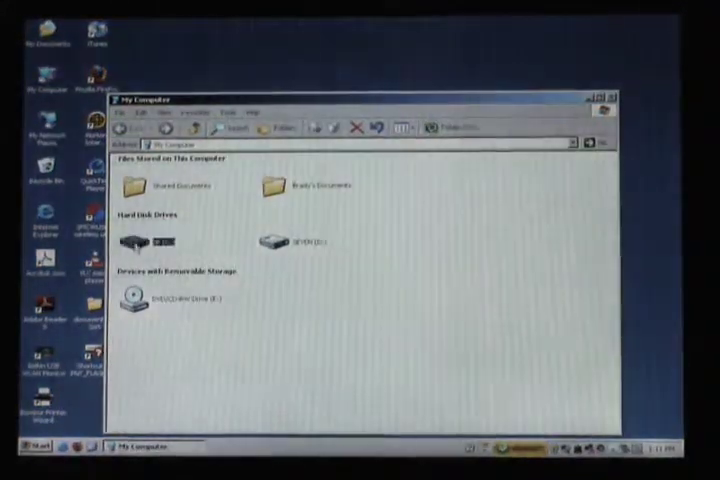
- Show the Tools tab of Local Disk (C:) Properties with its maintenance utilities
{"action": "right_click", "coordinate": [144, 246]}
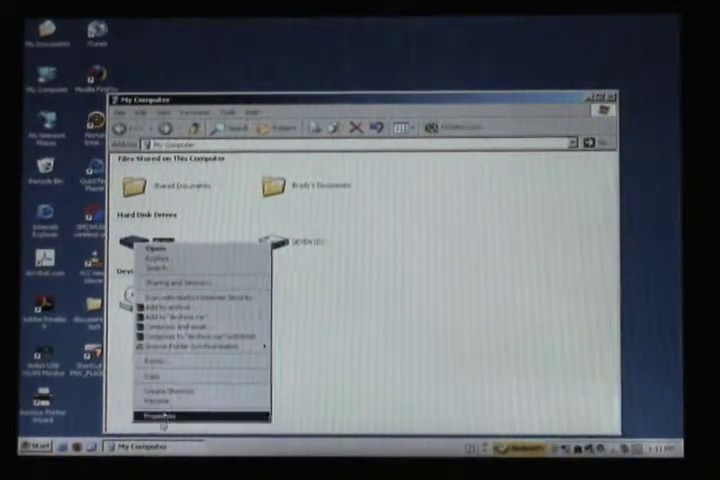
{"action": "left_click", "coordinate": [168, 412]}
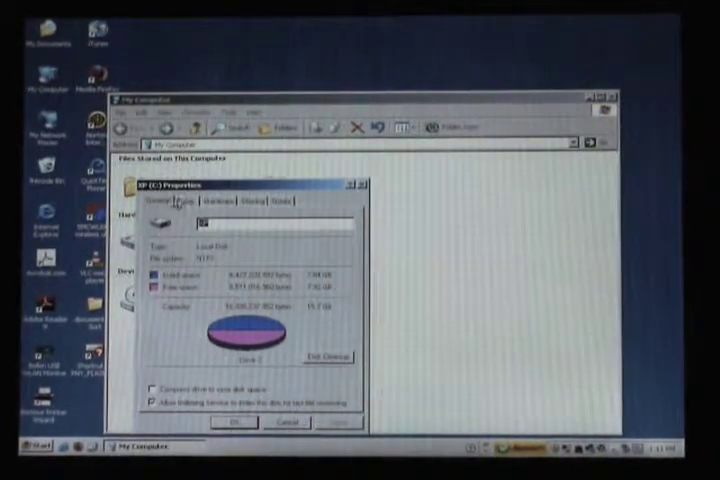
{"action": "left_click", "coordinate": [200, 204]}
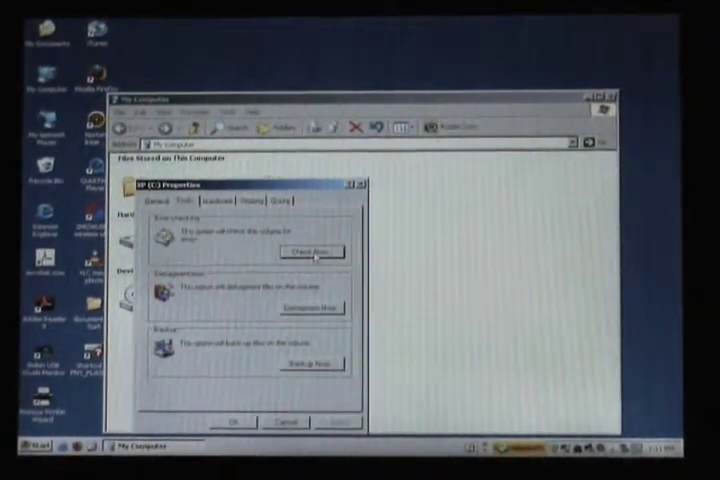
- Start a disk check via Check Now so it is scheduled for the next restart
{"action": "left_click", "coordinate": [312, 252]}
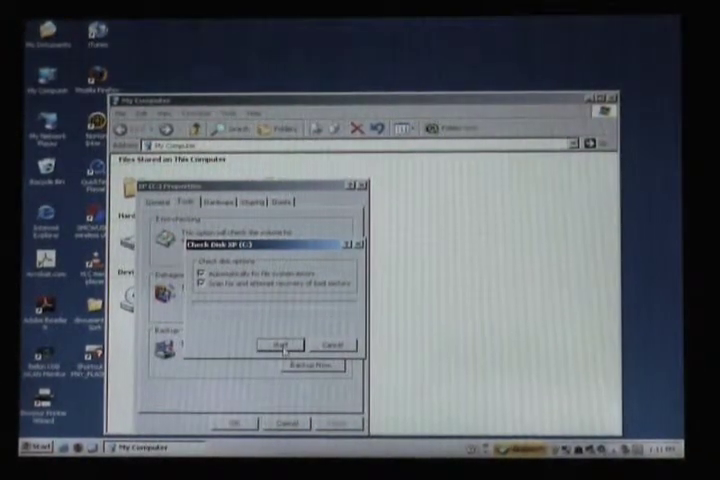
{"action": "left_click", "coordinate": [276, 344]}
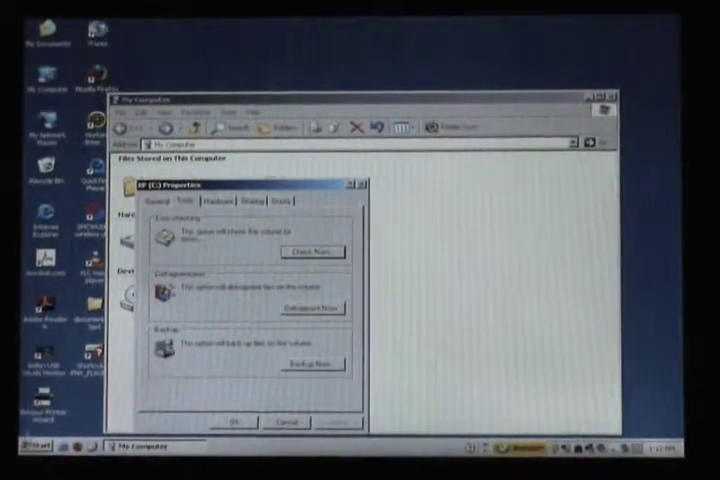
- Restart the computer from the Shut Down Windows dialog to run the scheduled check
{"action": "left_click", "coordinate": [24, 448]}
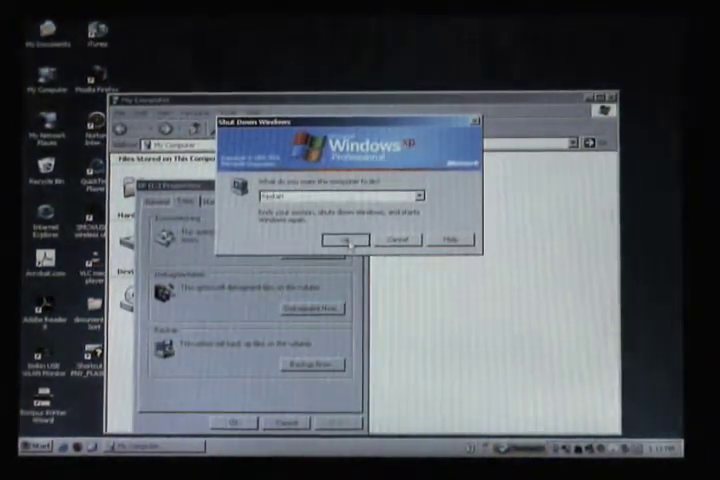
{"action": "left_click", "coordinate": [388, 240]}
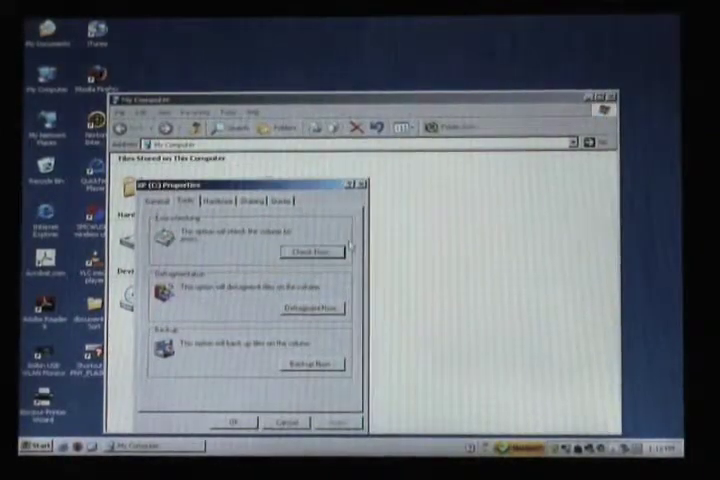